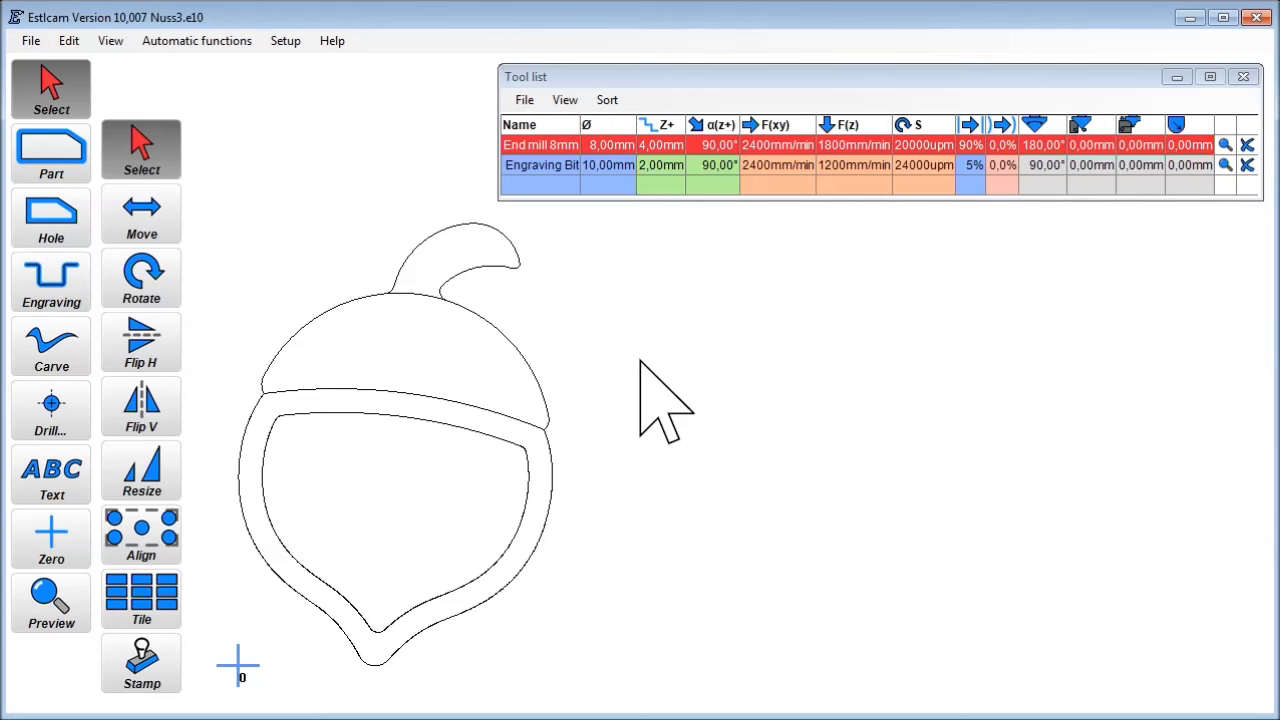
mouse_move(444, 400)
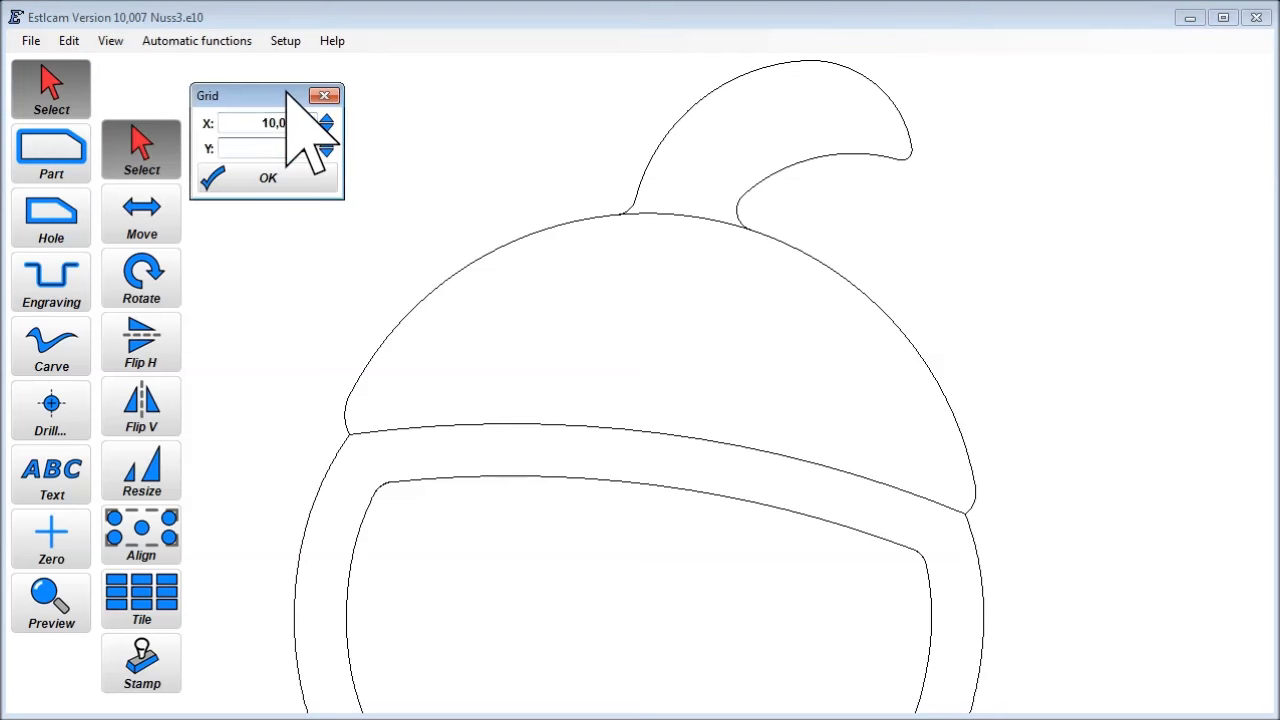
Draw the X-shaped engraving path beside the cap with a 10 mm grid and 2,00 mm toolpath depth.
left_click(268, 178)
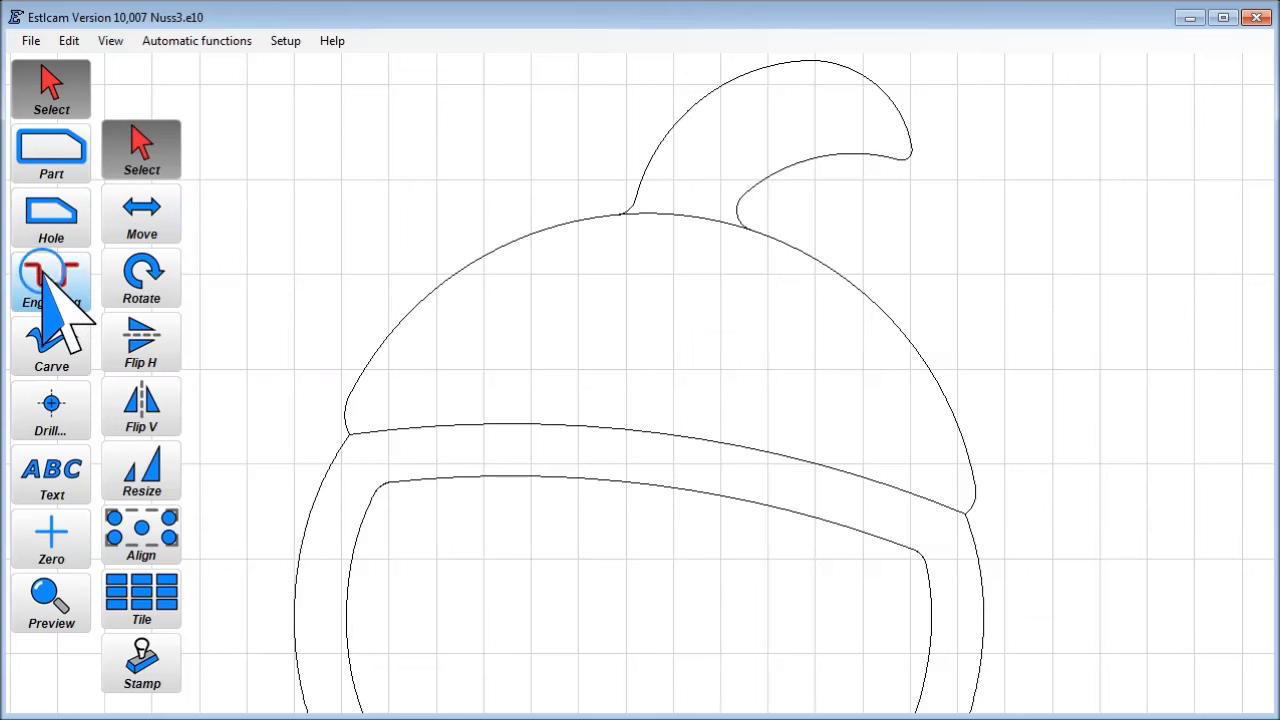
left_click(52, 282)
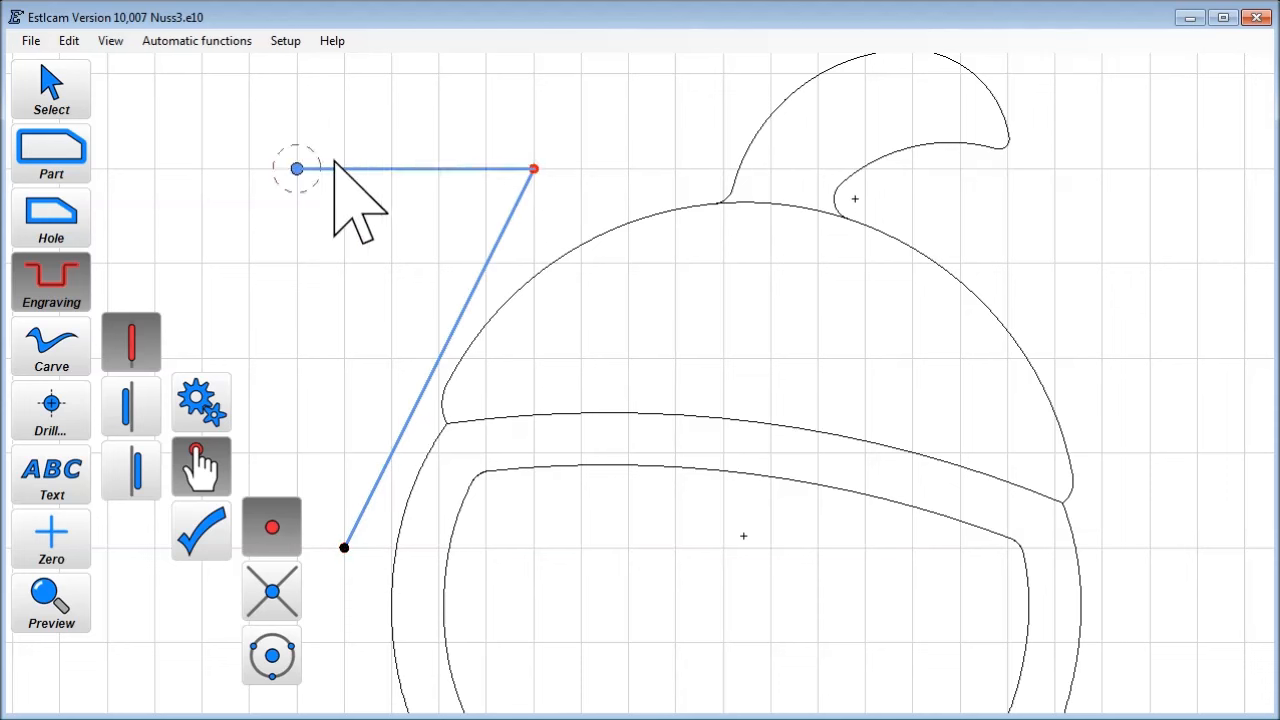
left_click(536, 548)
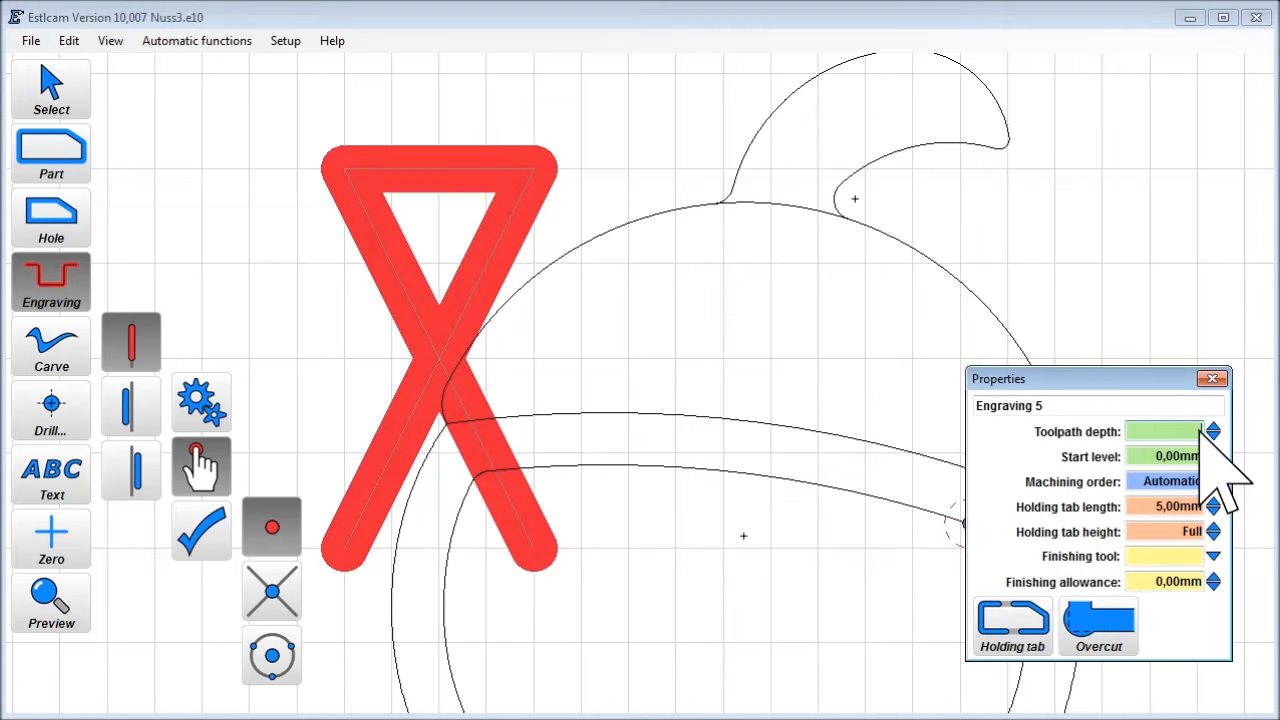
left_click(1212, 426)
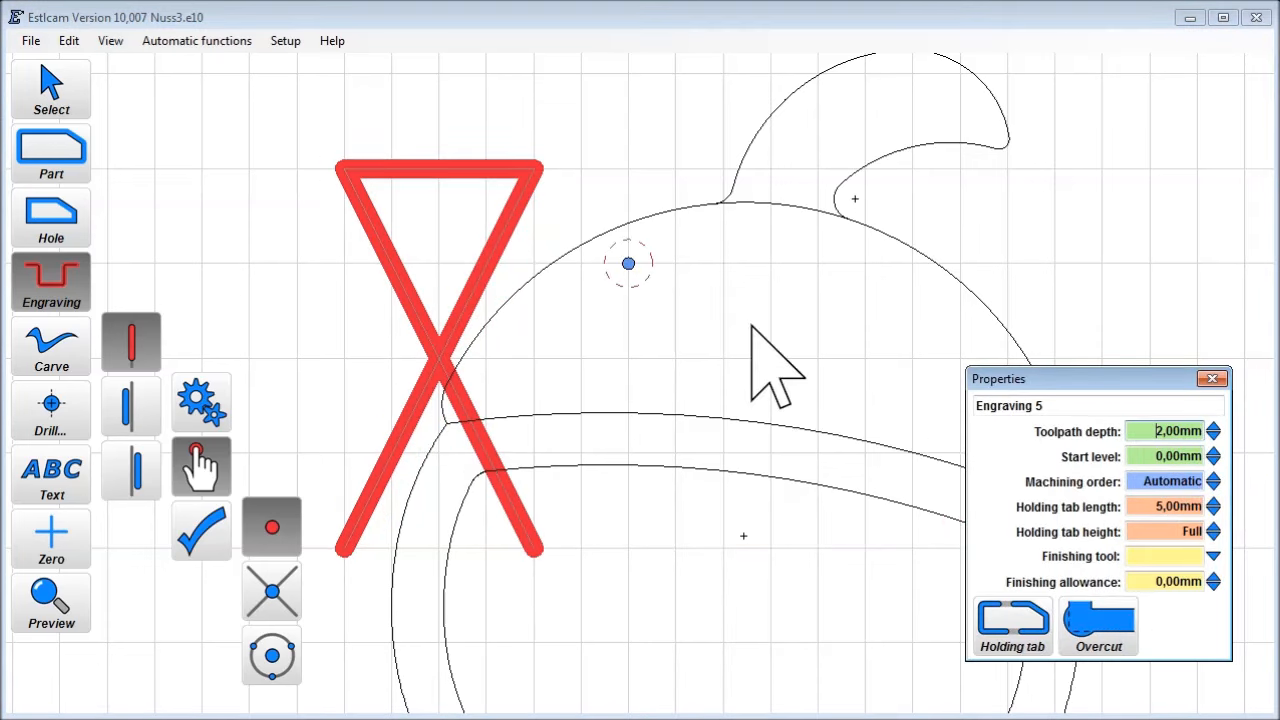
left_click(52, 88)
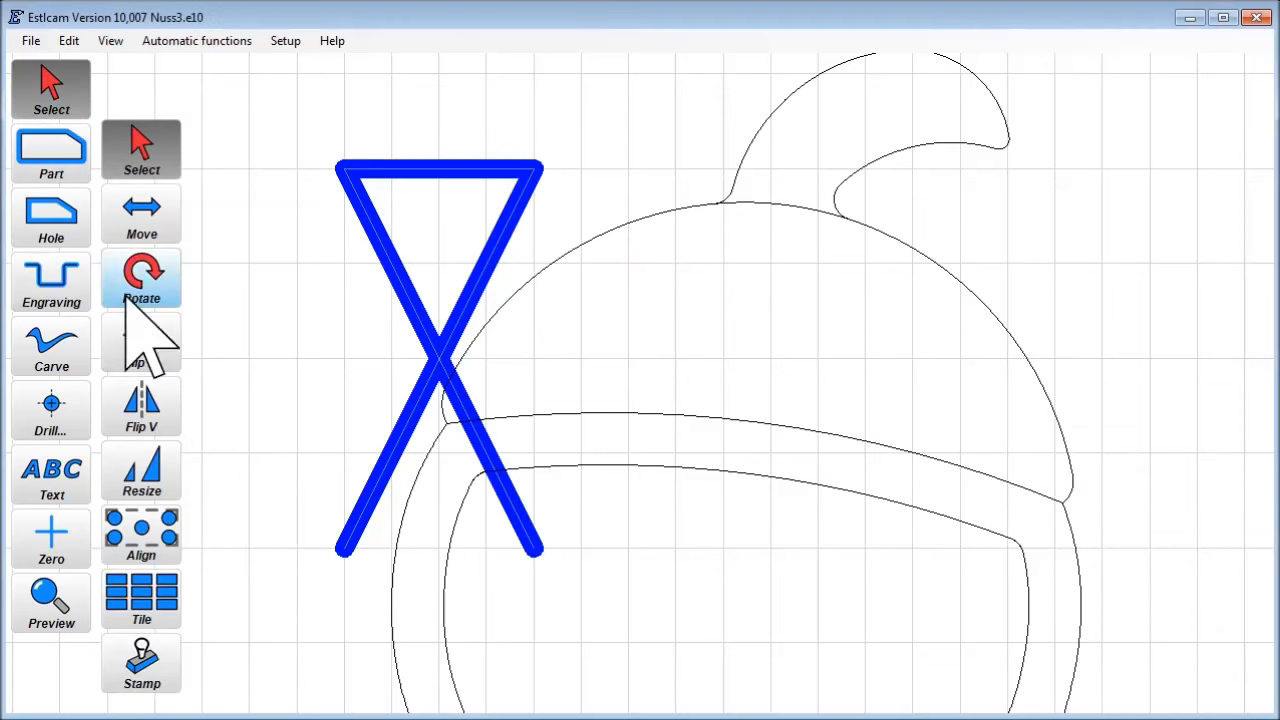
Tile the X engraving 15 copies in X at 10 mm spacing and confirm.
left_click(140, 600)
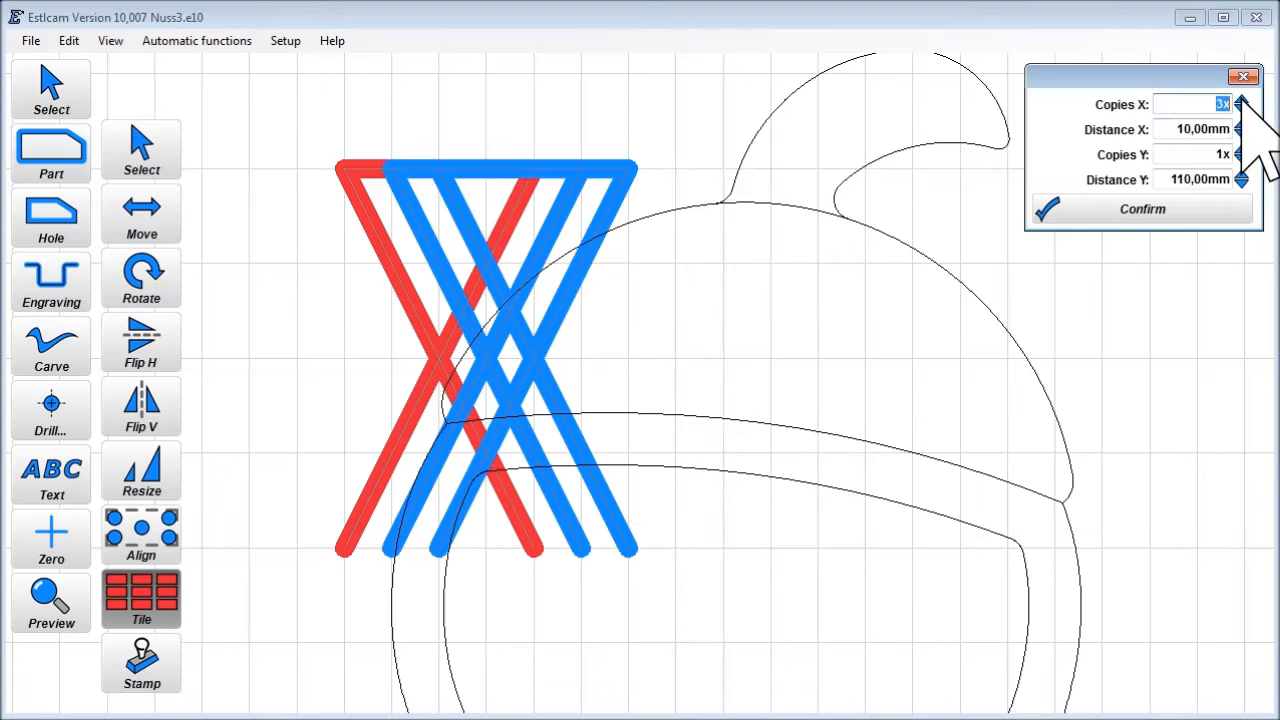
left_click(1240, 100)
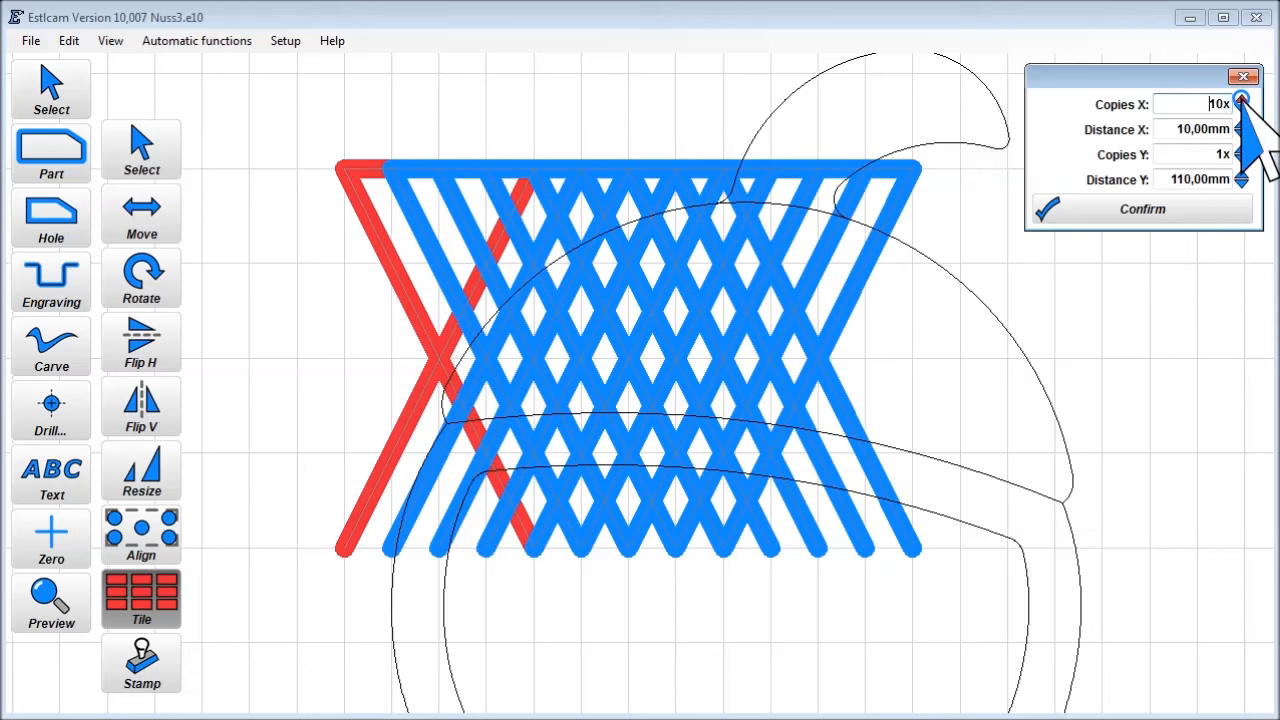
left_click(1240, 98)
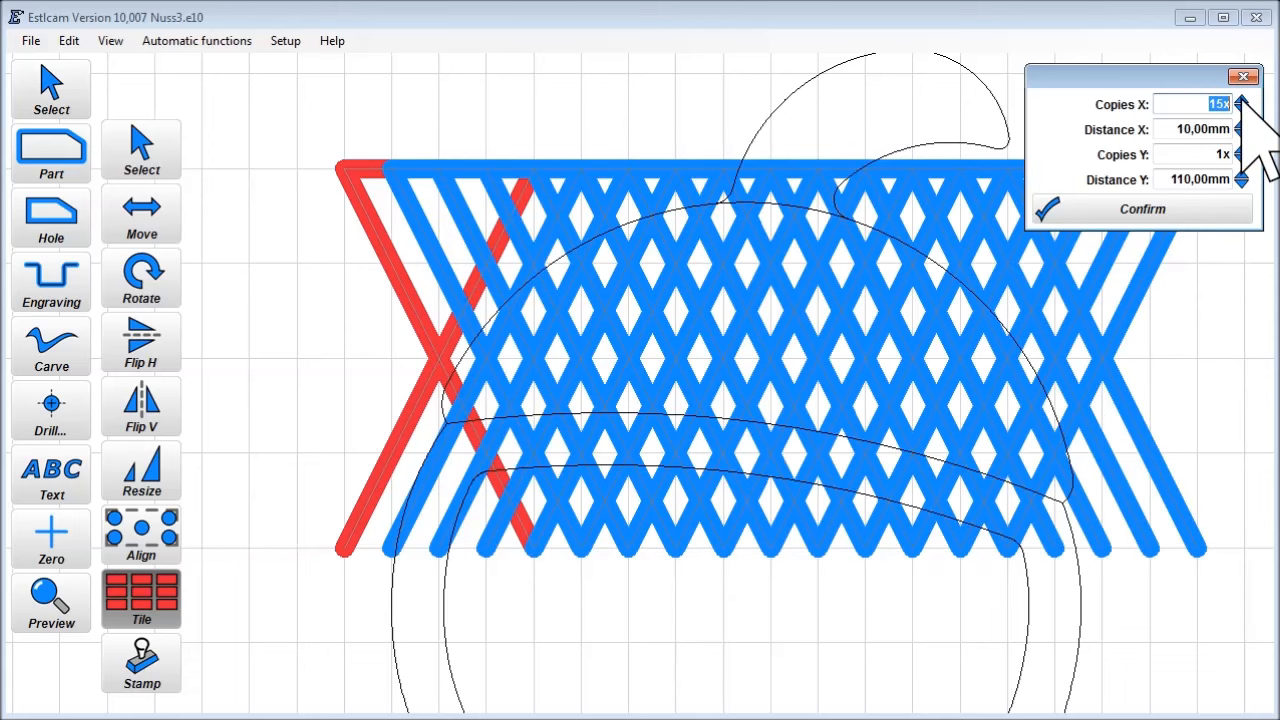
mouse_move(1240, 250)
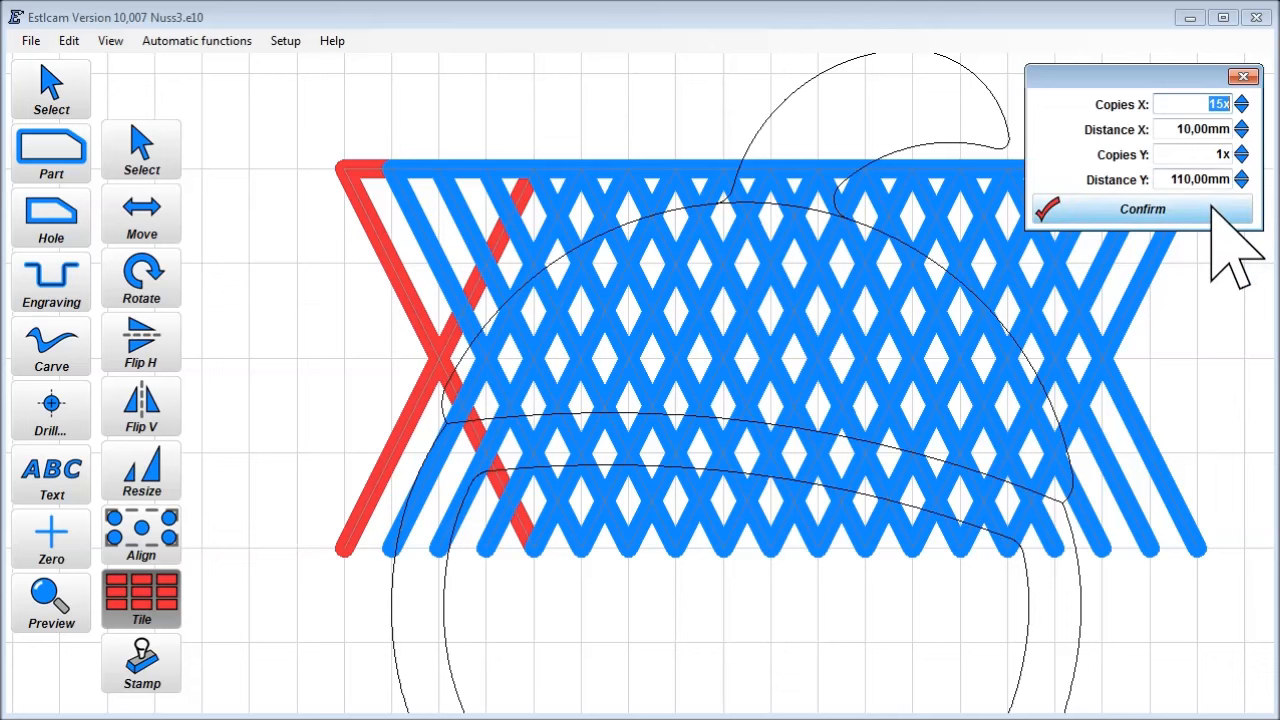
left_click(1142, 210)
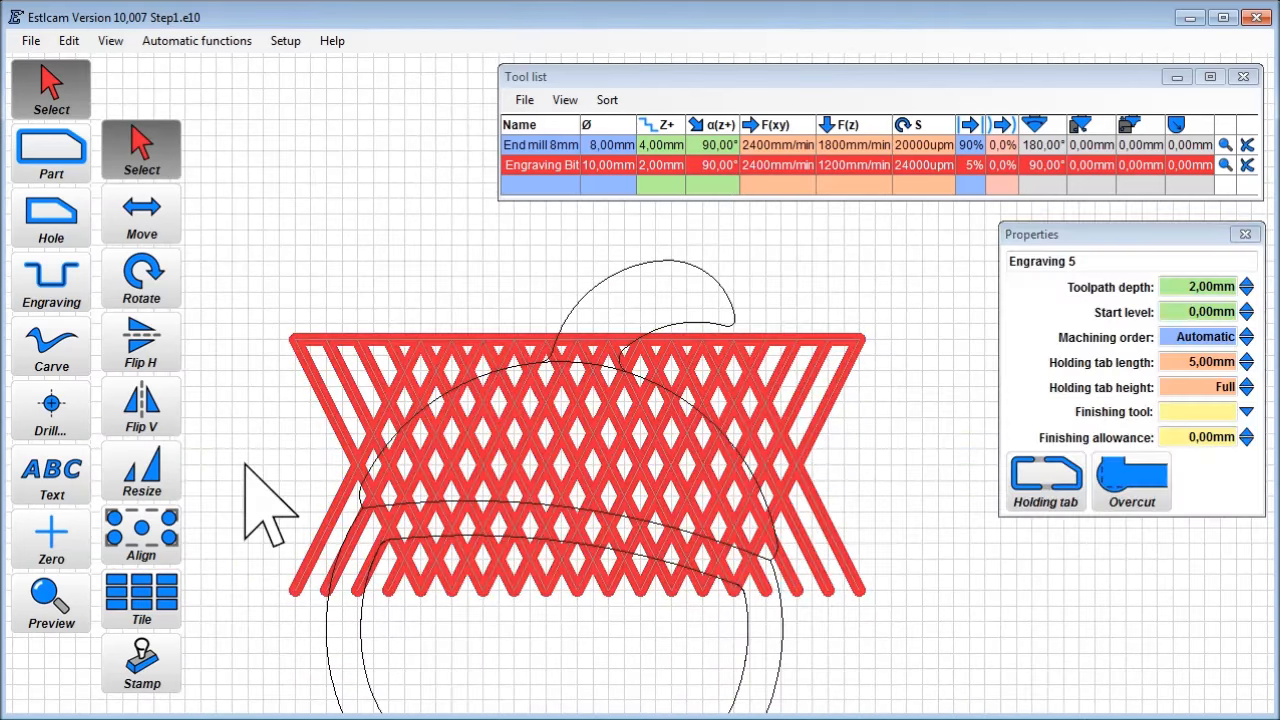
Deselect the hatch and make End mill 8mm the active tool in the Tool list.
left_click(68, 40)
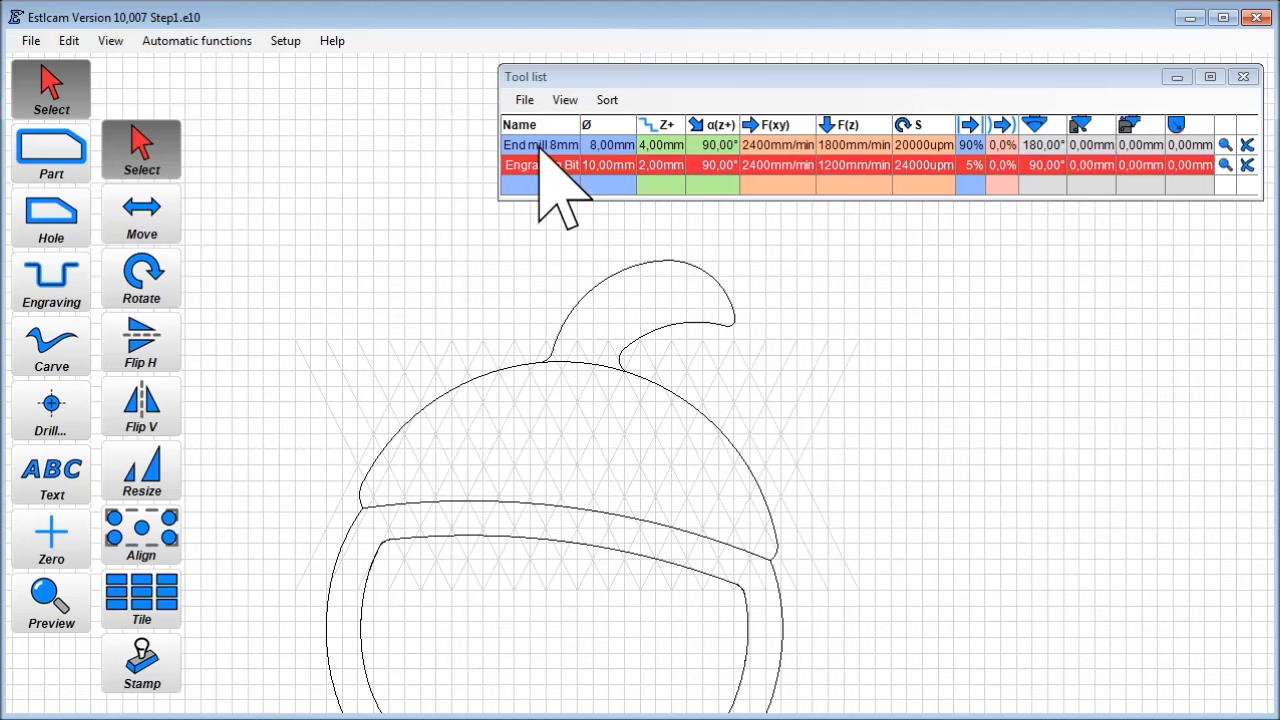
left_click(540, 144)
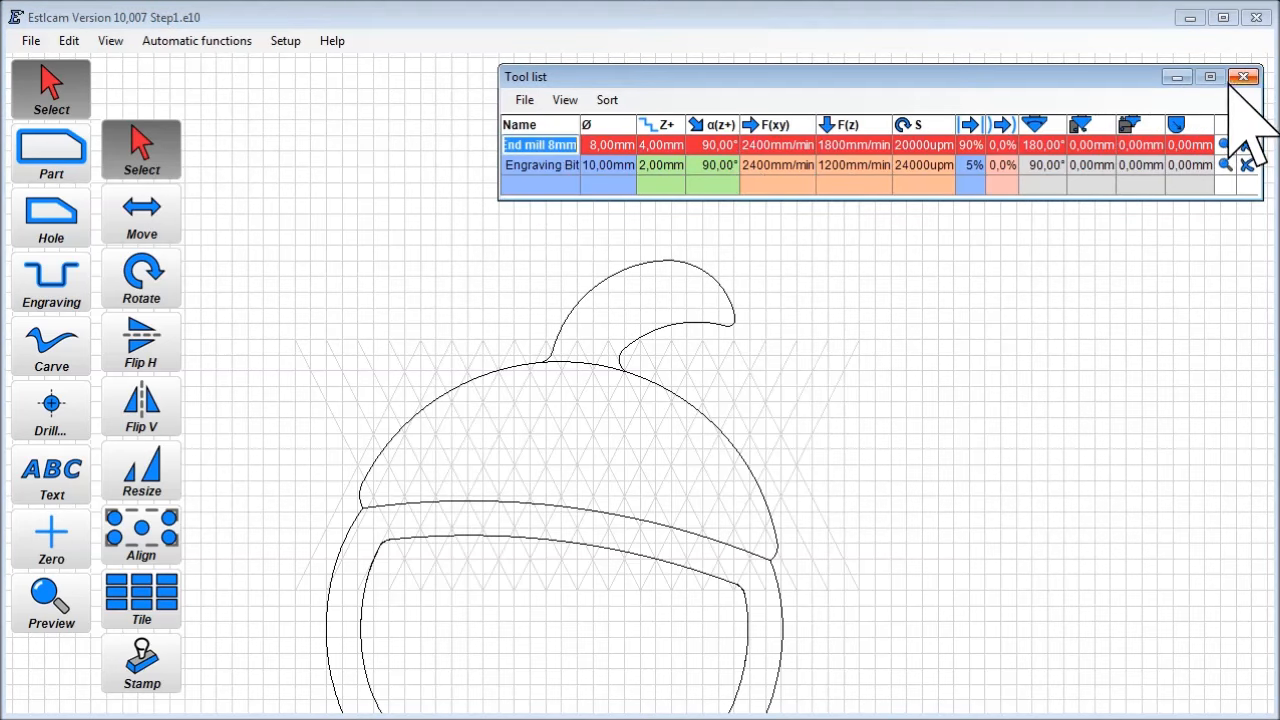
left_click(1244, 76)
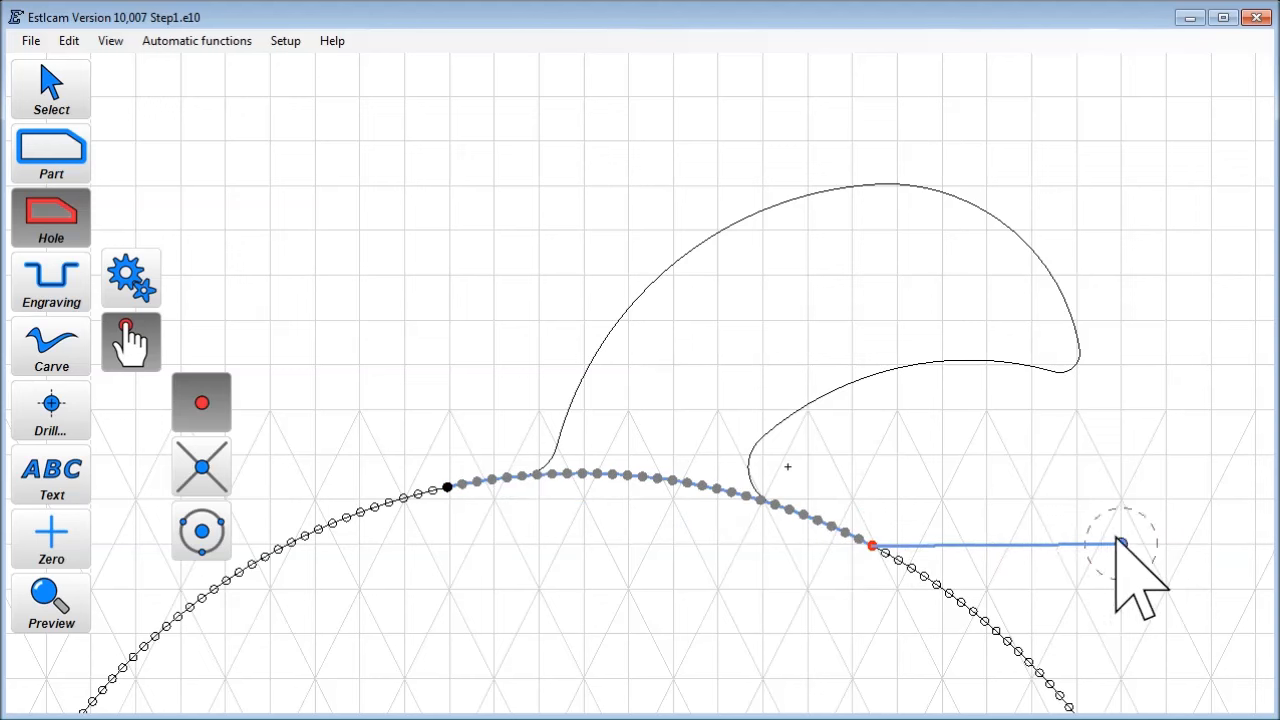
Trace the Hole outline points around the stem above the cap arc.
left_click_drag(1120, 544, 628, 140)
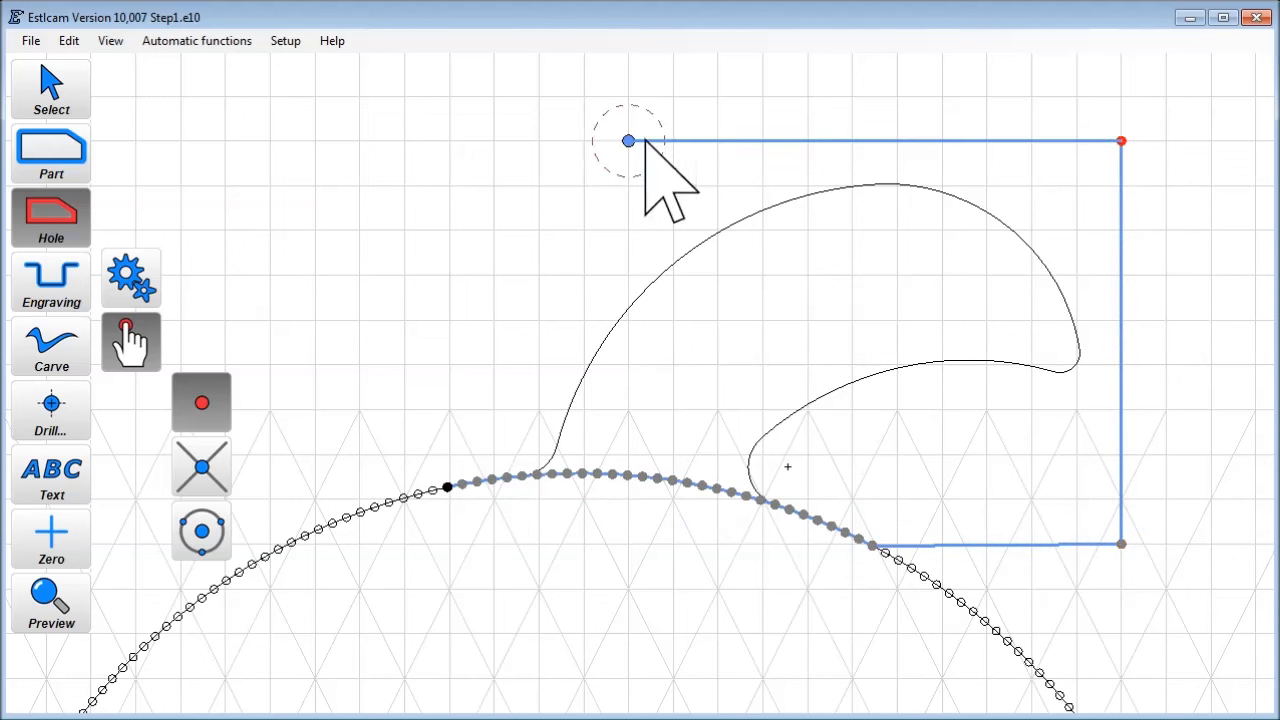
left_click_drag(628, 140, 448, 488)
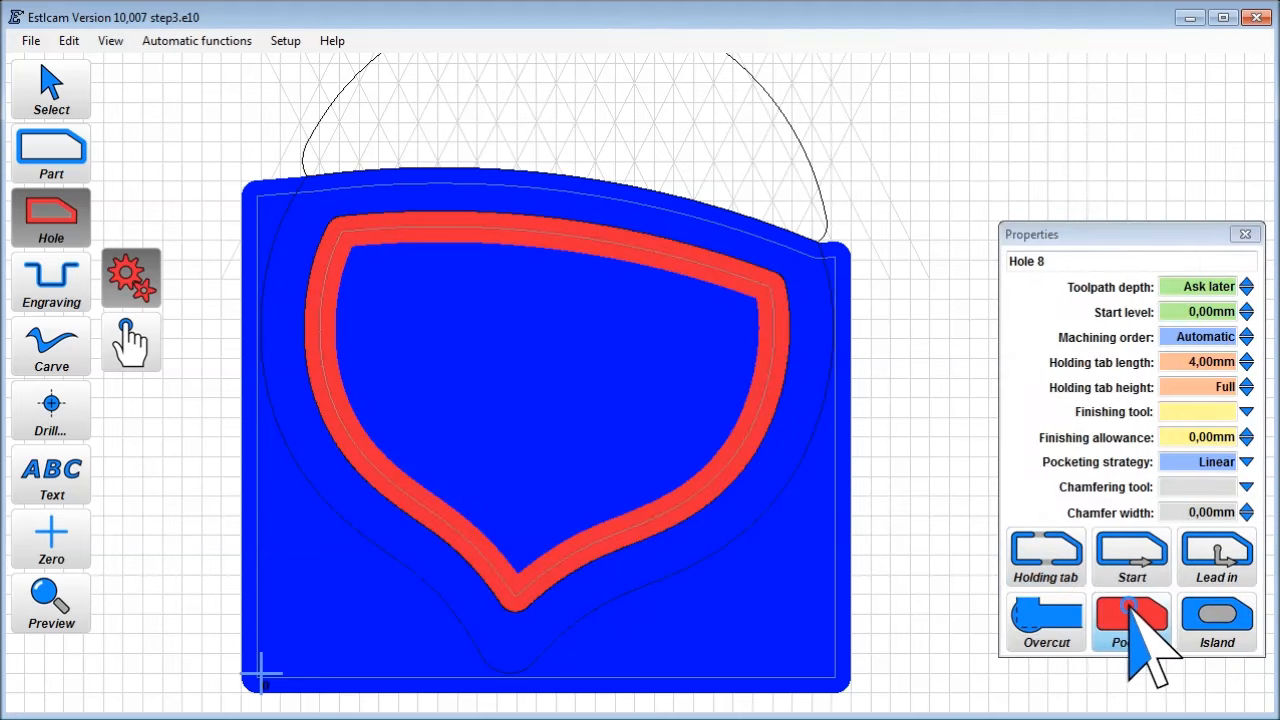
Convert Hole 8 around the lower half into a linear-strategy pocket.
left_click(1132, 622)
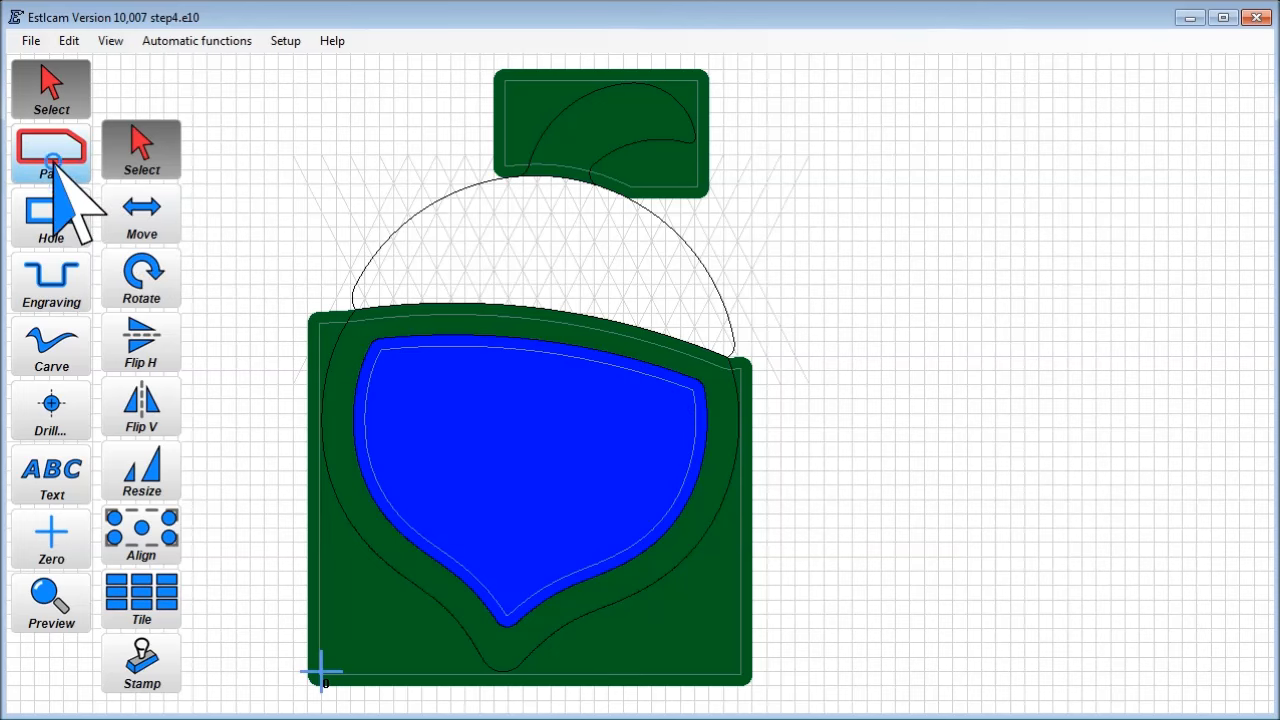
Create a Part contour on the full nut outline including the stem.
left_click(50, 152)
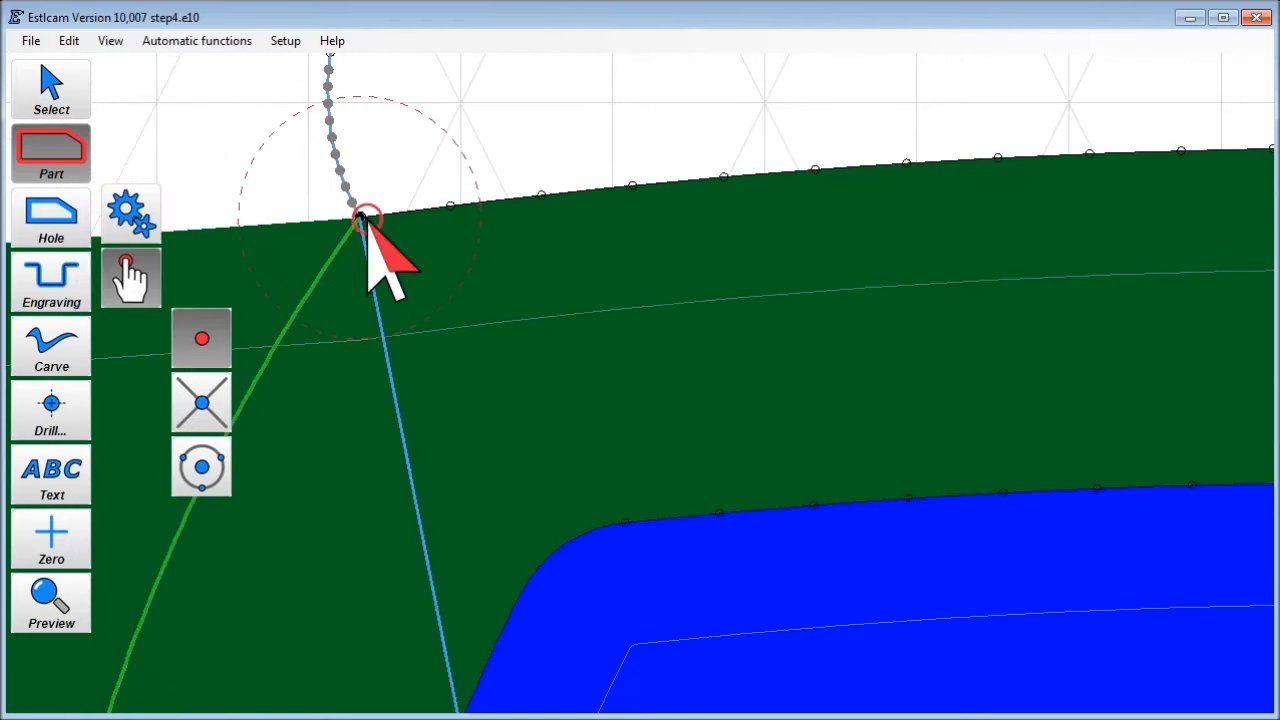
left_click(360, 220)
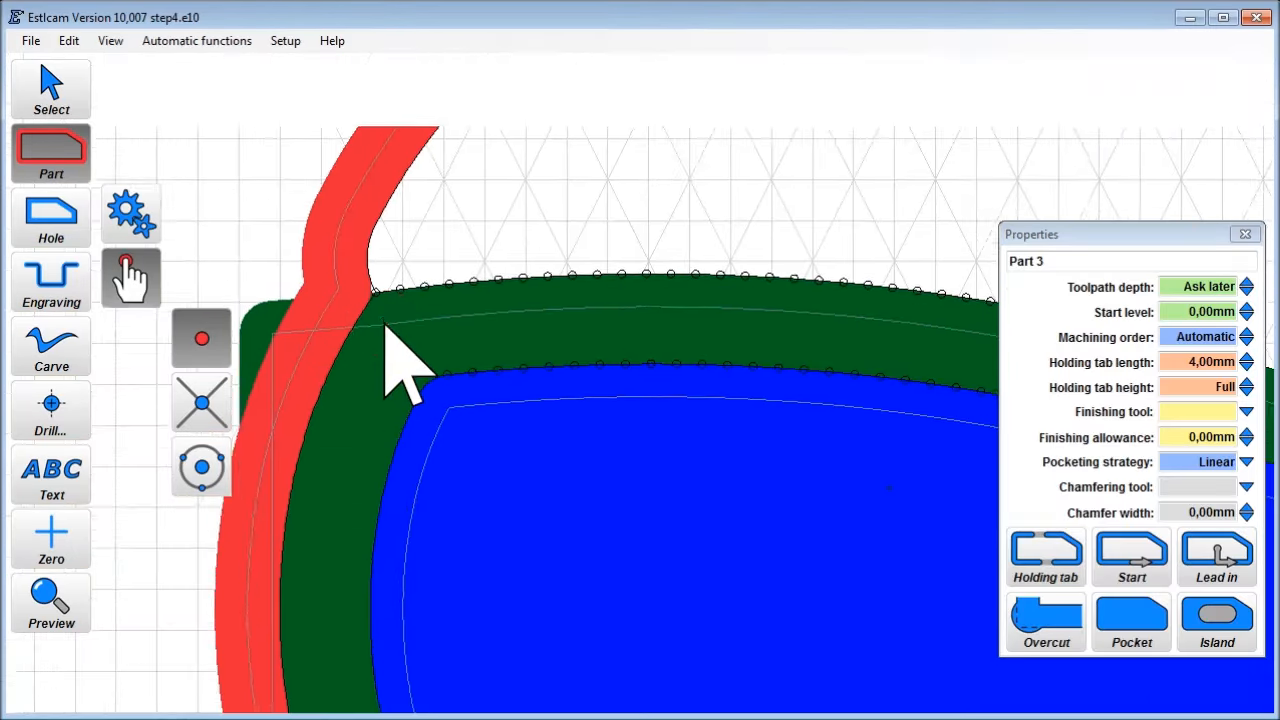
left_click(52, 88)
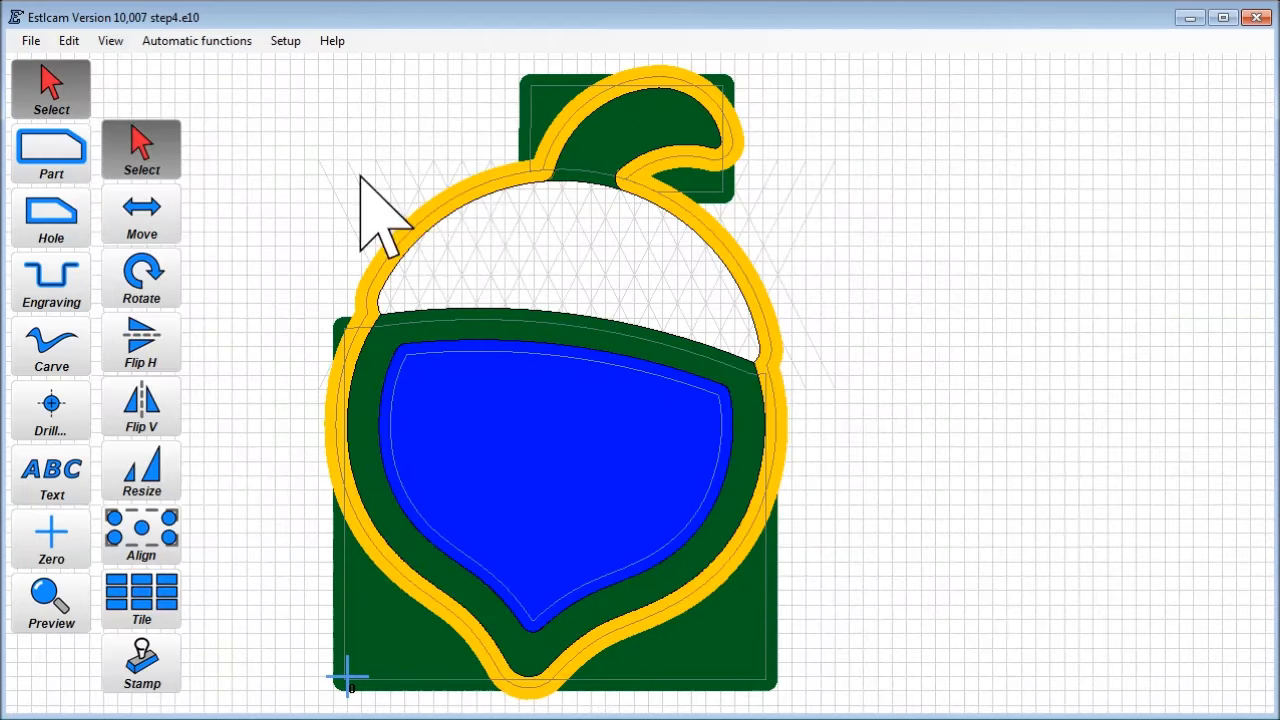